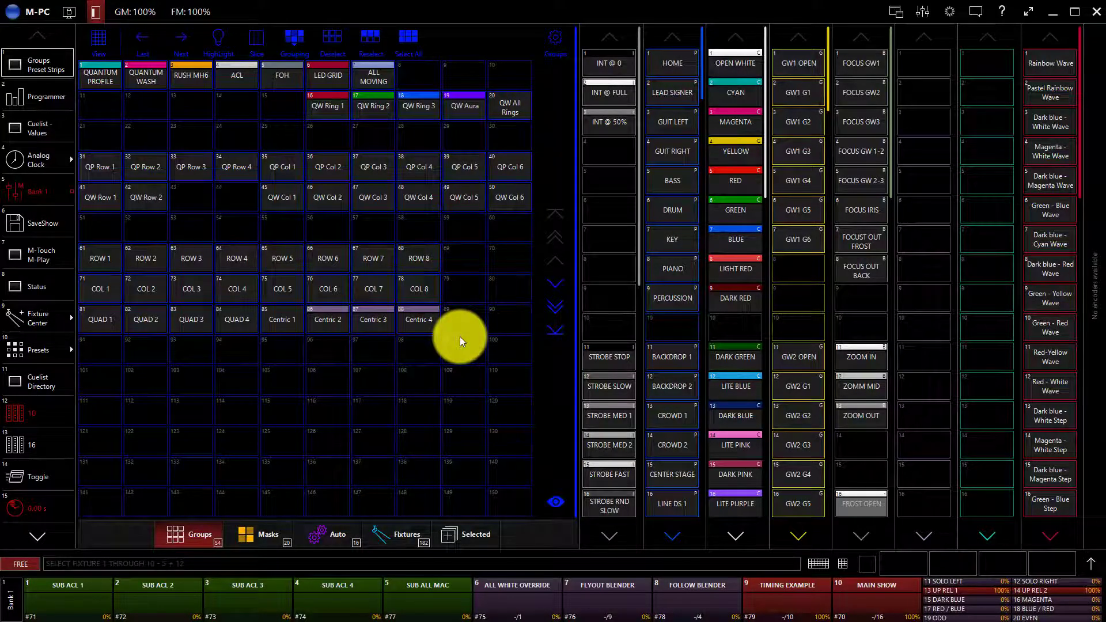
mouse_move(496, 362)
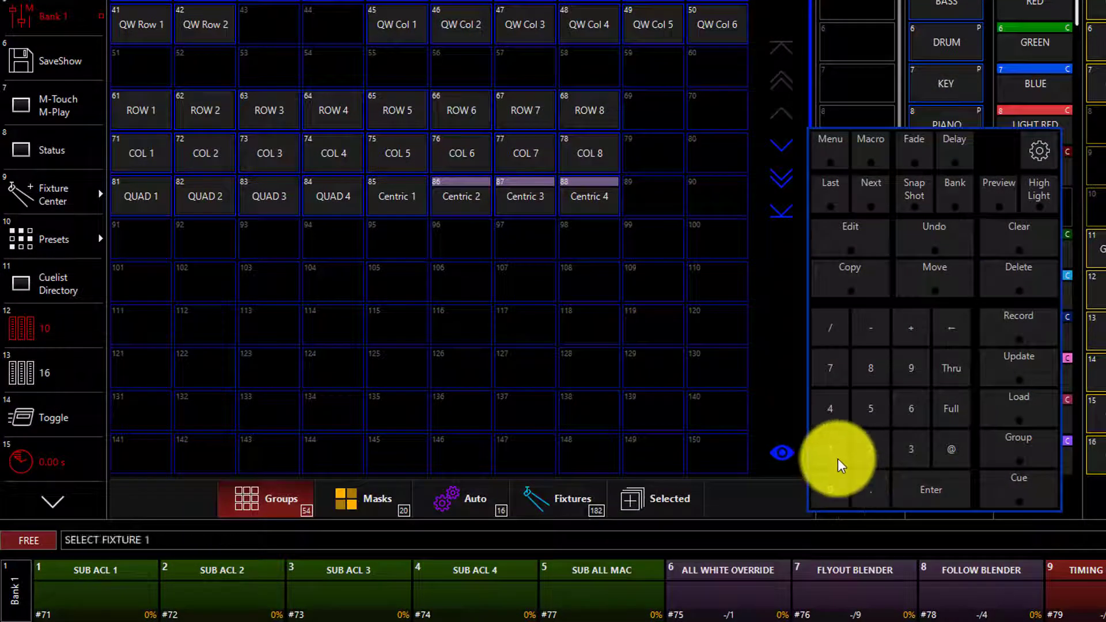
Step: Record fixtures 1 thru 10 into group pool slot 21, then clear the selection
click(951, 368)
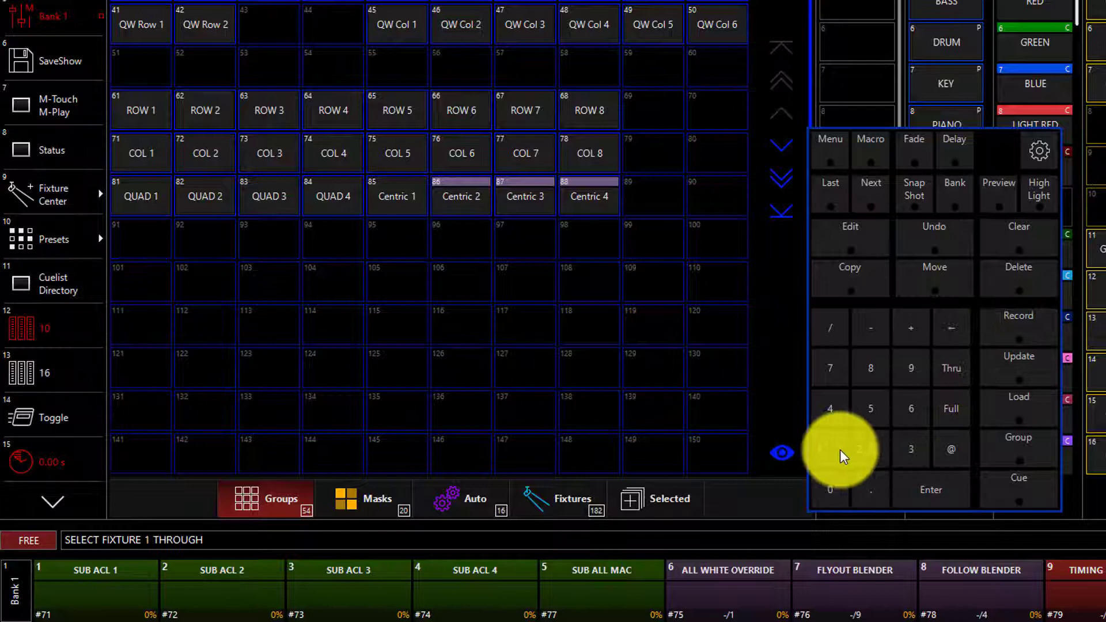
click(930, 489)
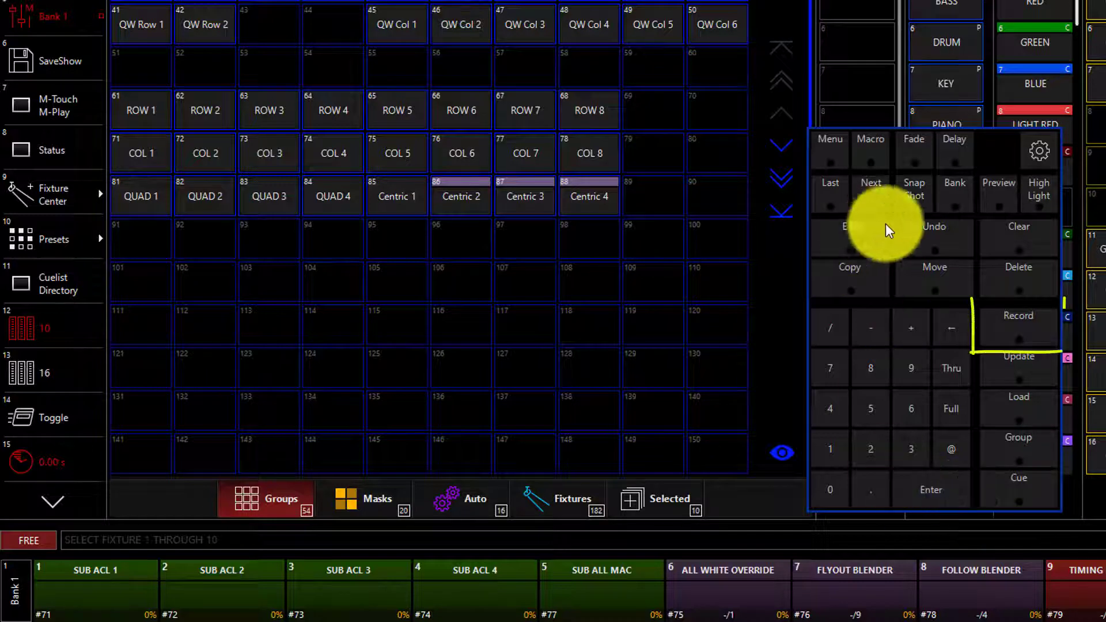
click(1018, 315)
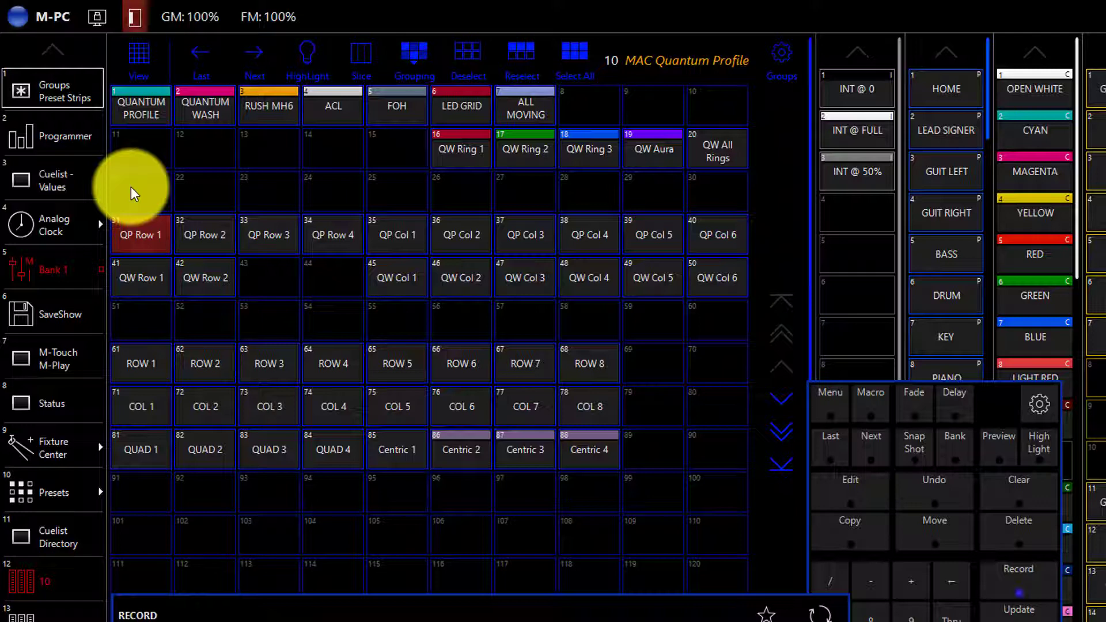
click(134, 190)
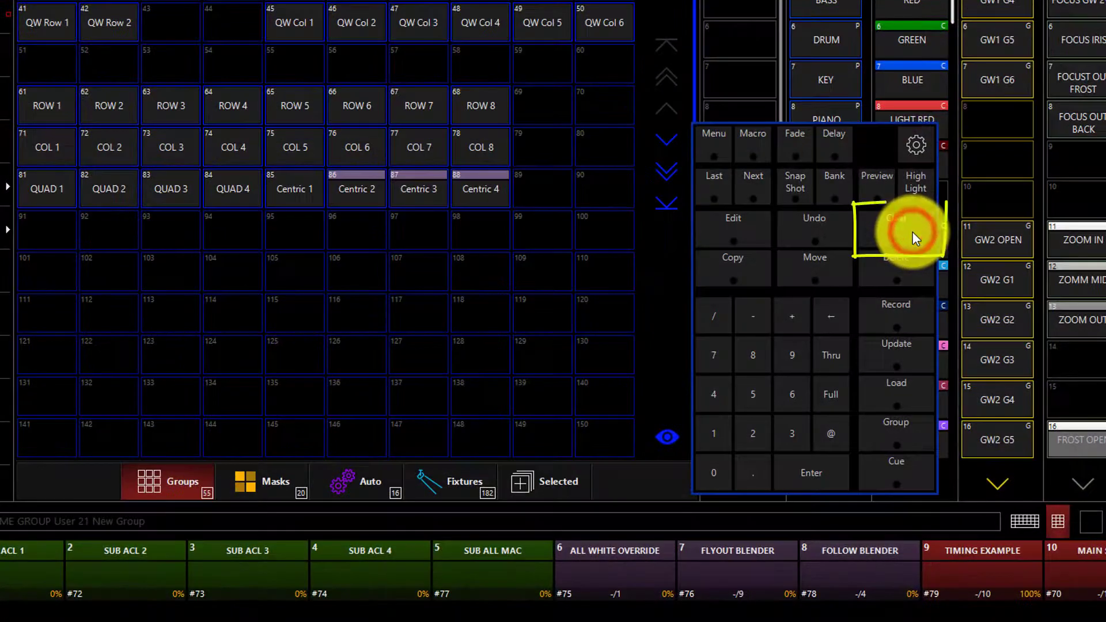
click(895, 226)
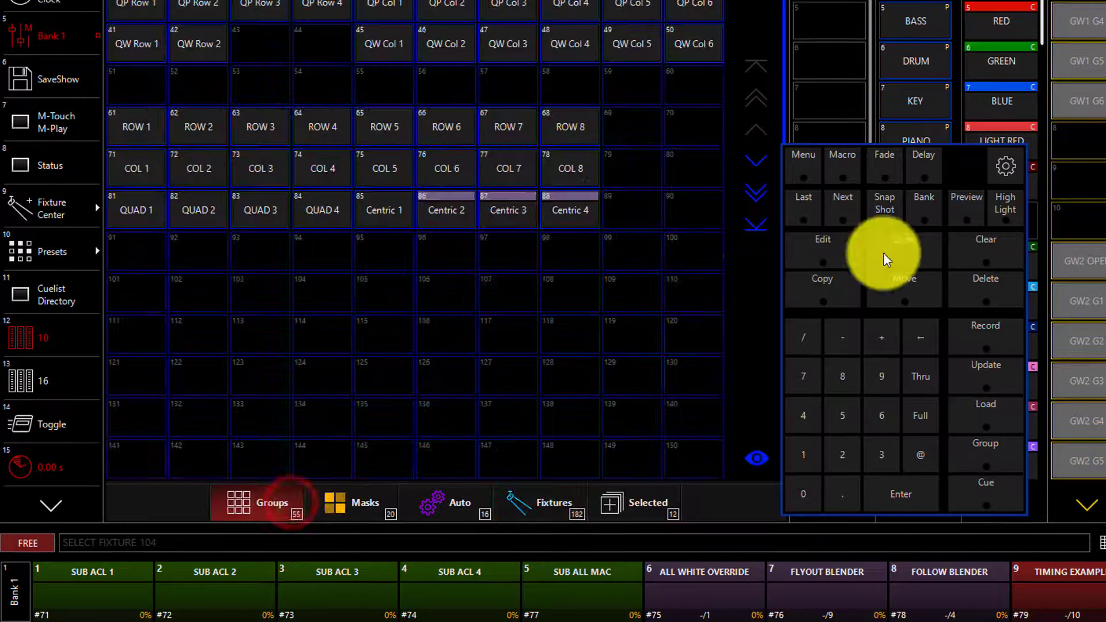
Step: Select twelve fixtures on the keypad, ending with fixture 104
click(984, 324)
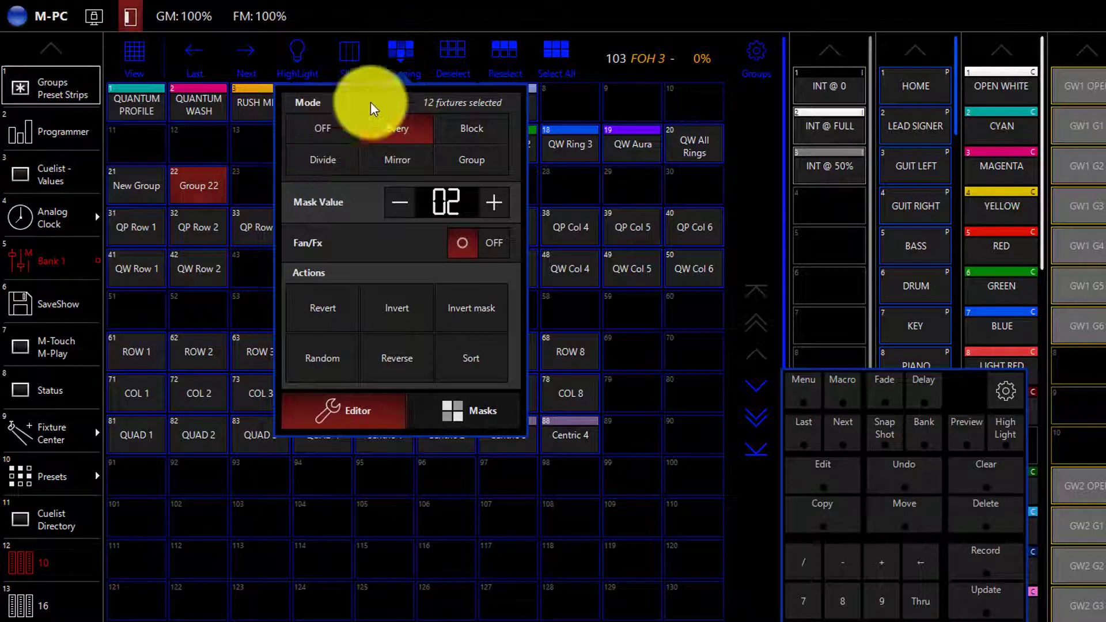
Step: Mask the selection in blocks of 2 and record it as group 23 with the mask embedded
click(484, 410)
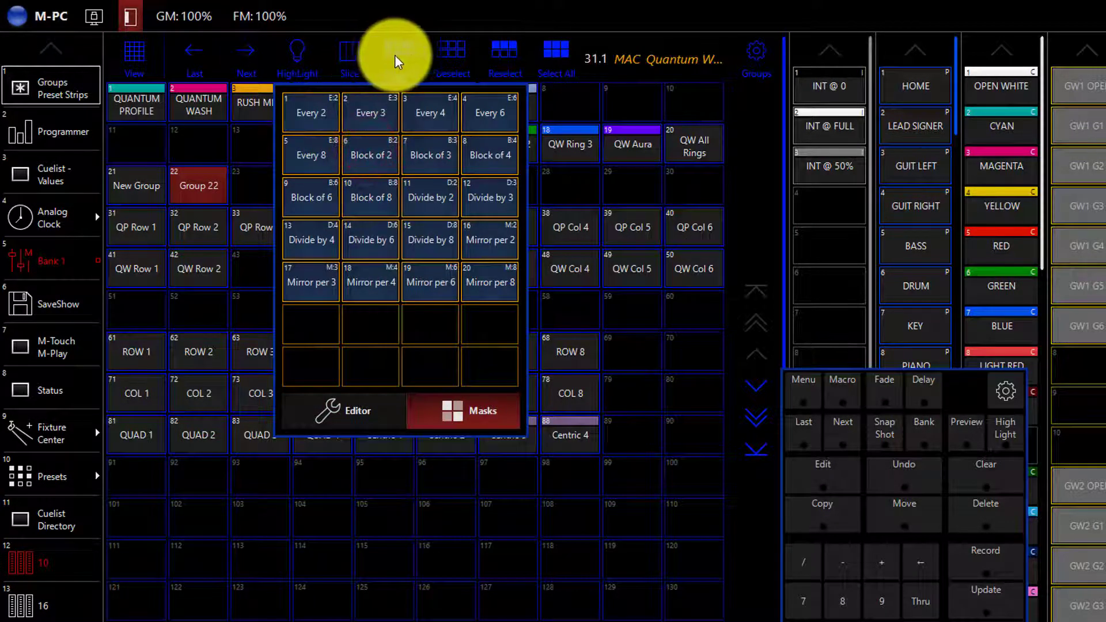
click(994, 546)
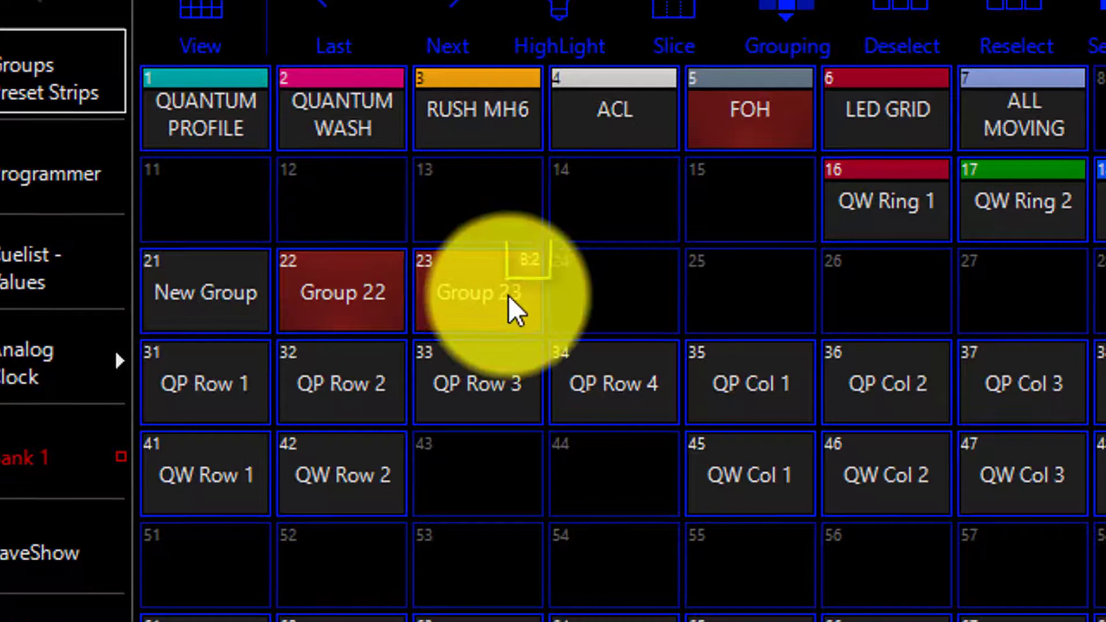
mouse_move(521, 289)
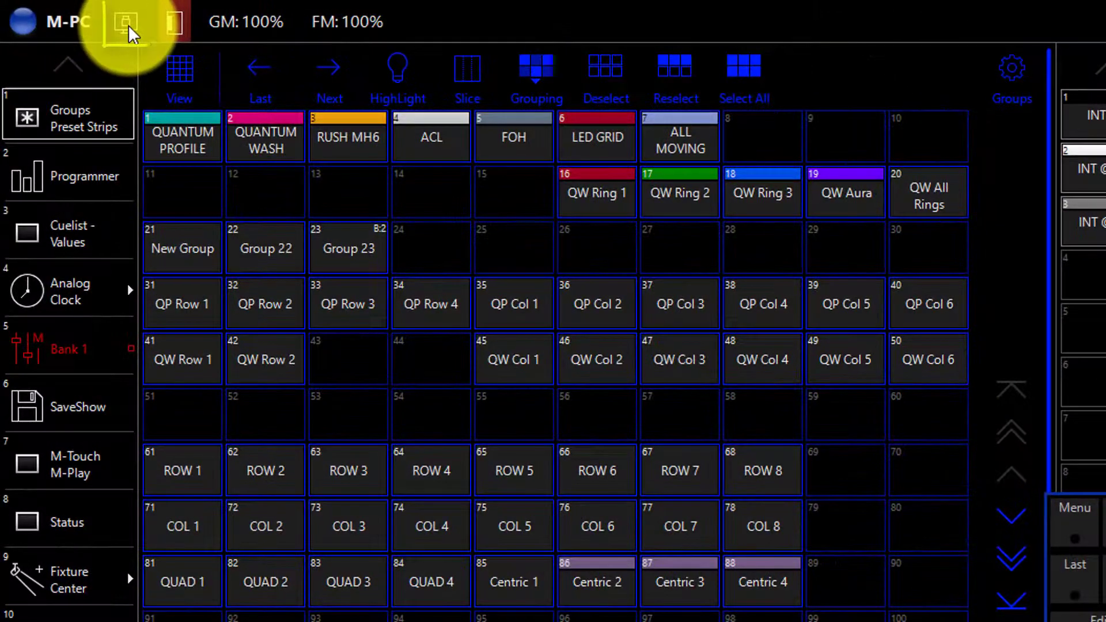
Step: Select fixtures 31–42 on the 2D Plan, then return to the Groups Preset Strips view
click(125, 22)
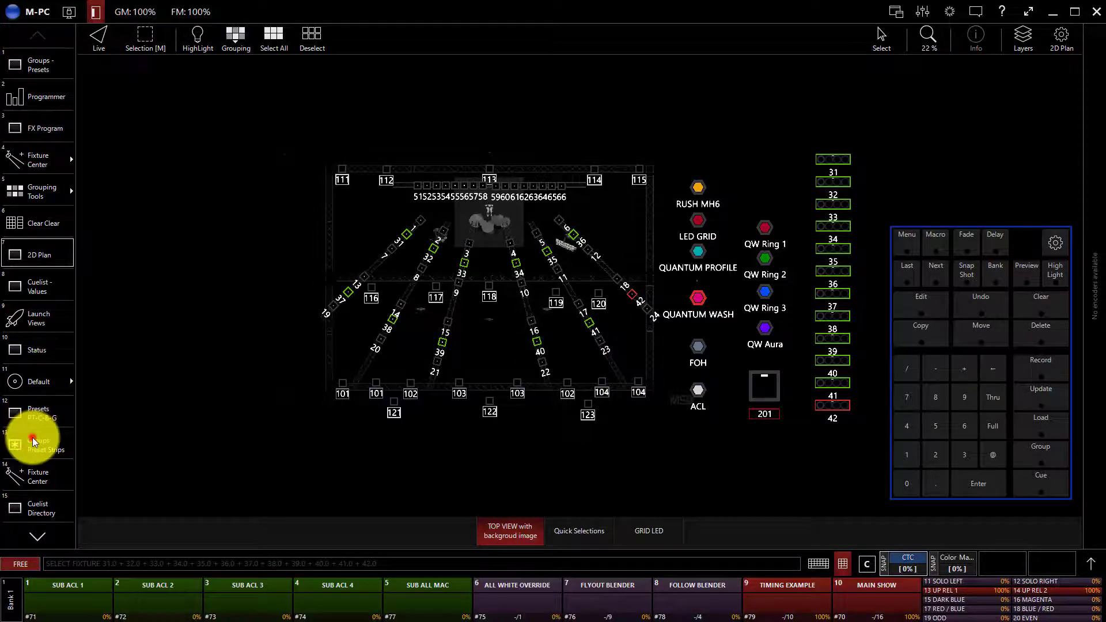
click(37, 439)
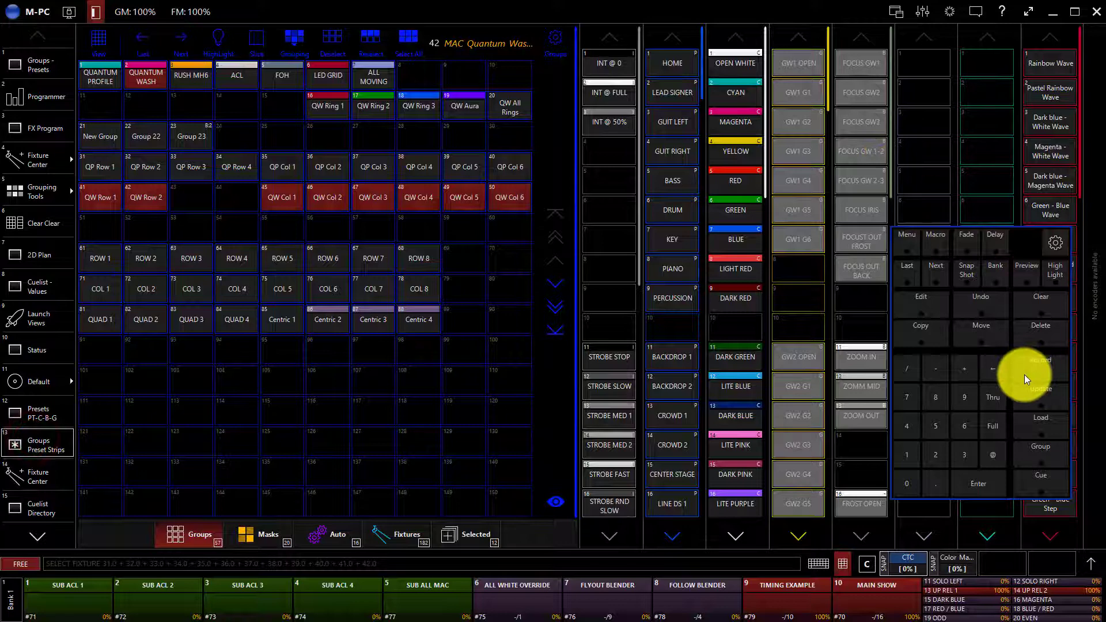
Step: Record fixtures 31–42 as group 24 and rename it 'ACL's'
click(1039, 360)
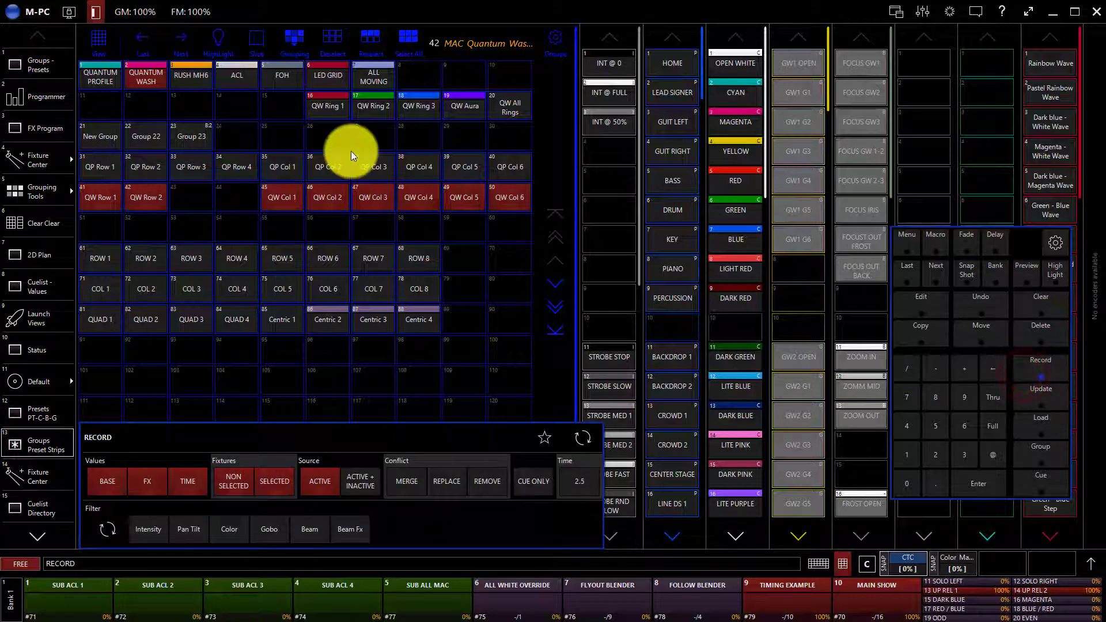
click(237, 134)
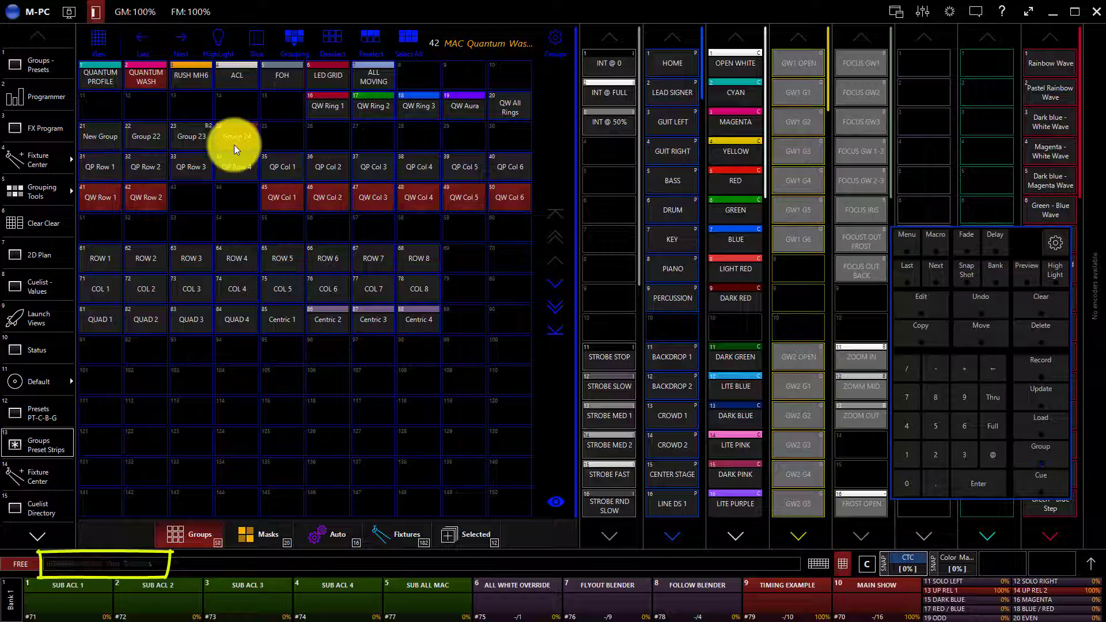
double_click(236, 141)
text(ACL's)
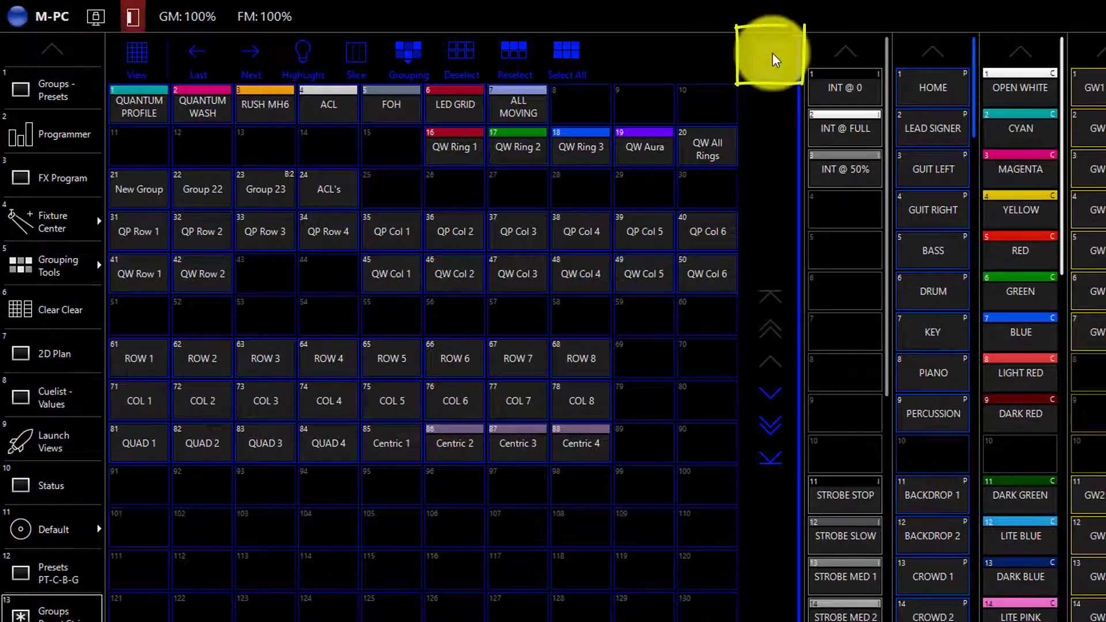
Step: Enable Group Color strips in the pool settings and start changing a group's colour
click(770, 55)
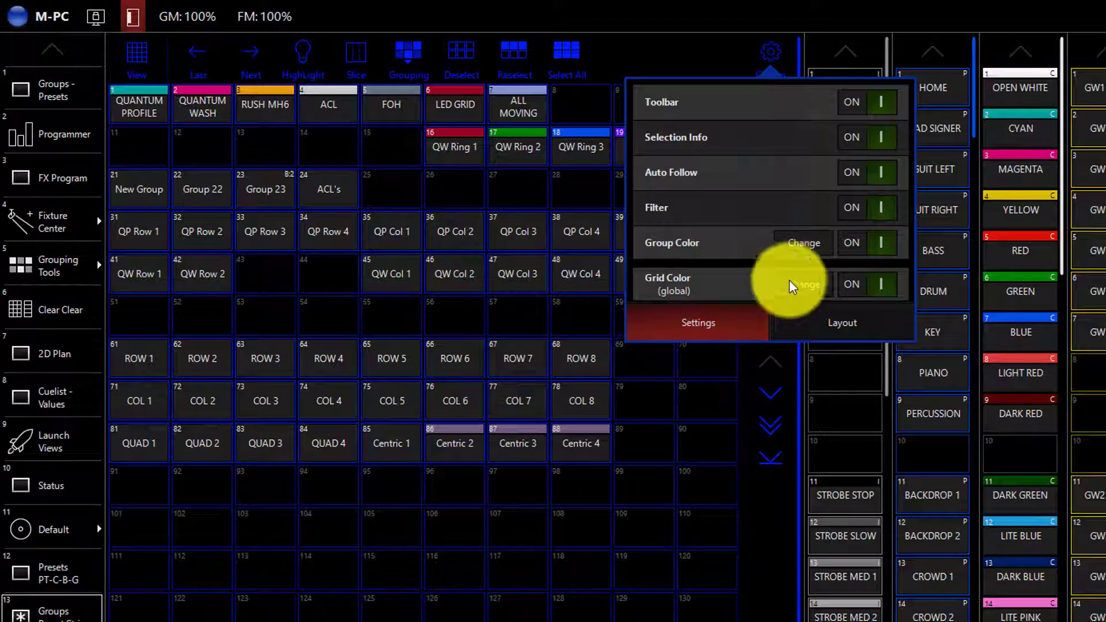
click(879, 242)
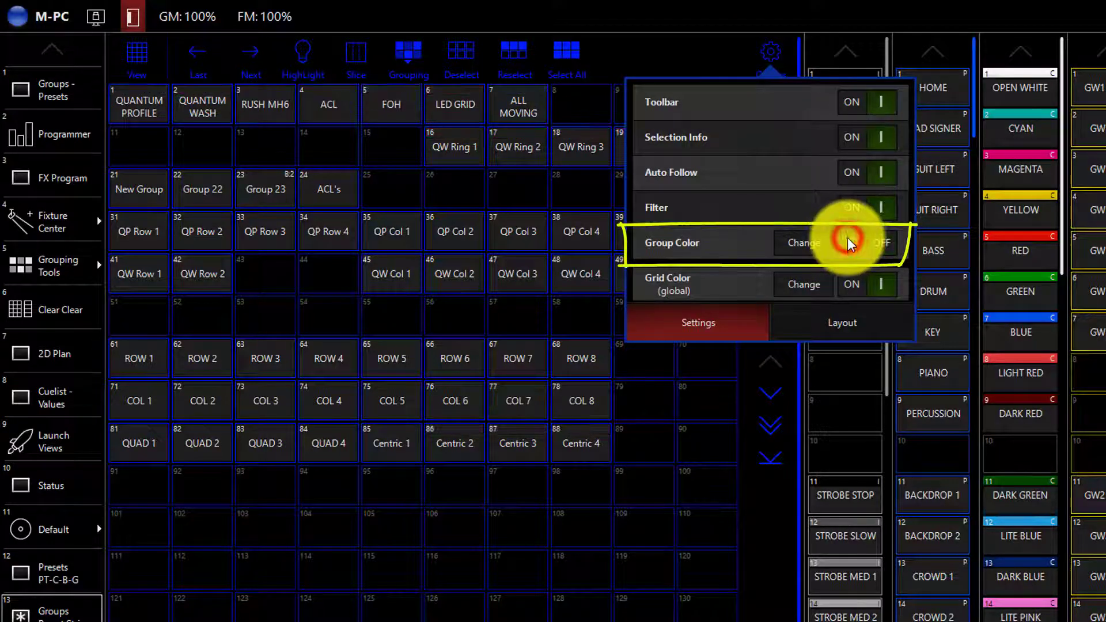
click(880, 242)
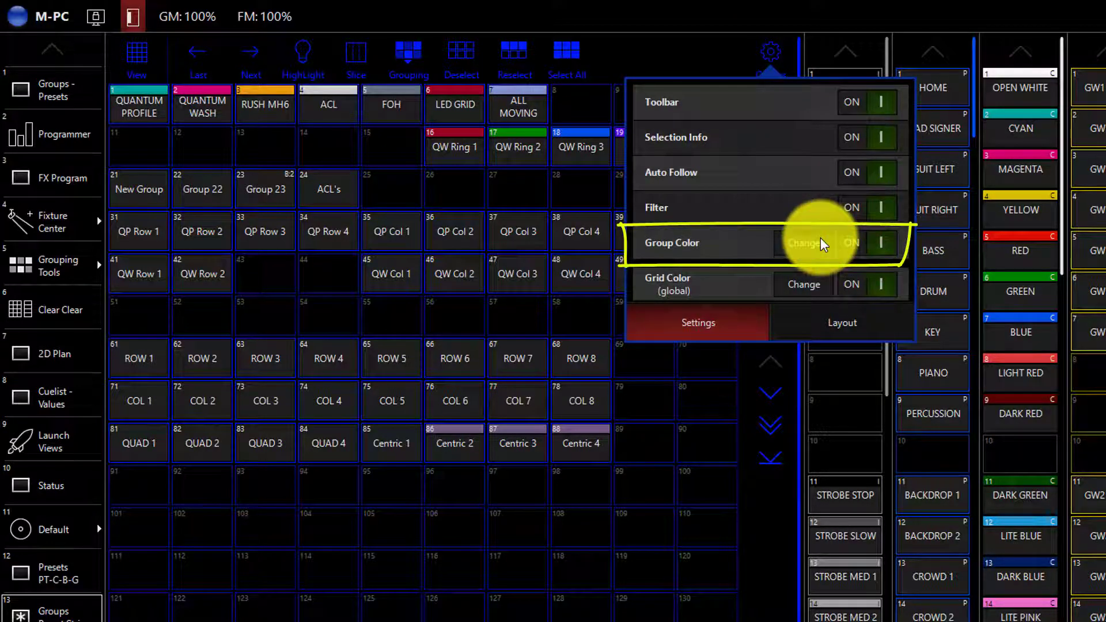
click(802, 243)
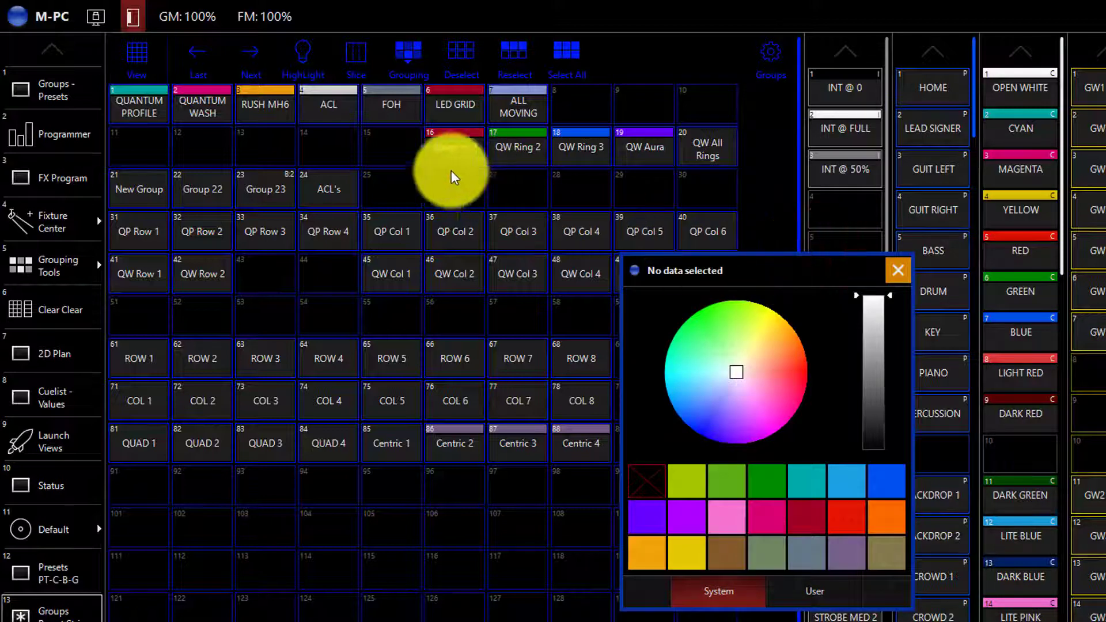
Step: Give the ACL's group a dark blue colour from the User colour wheel
click(328, 188)
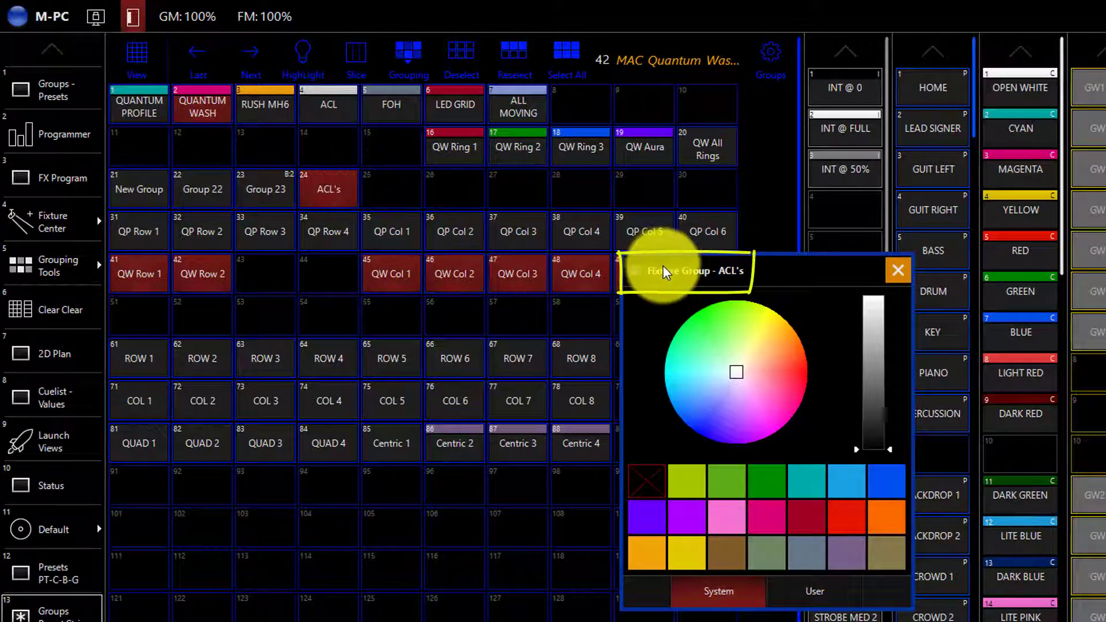
mouse_move(744, 275)
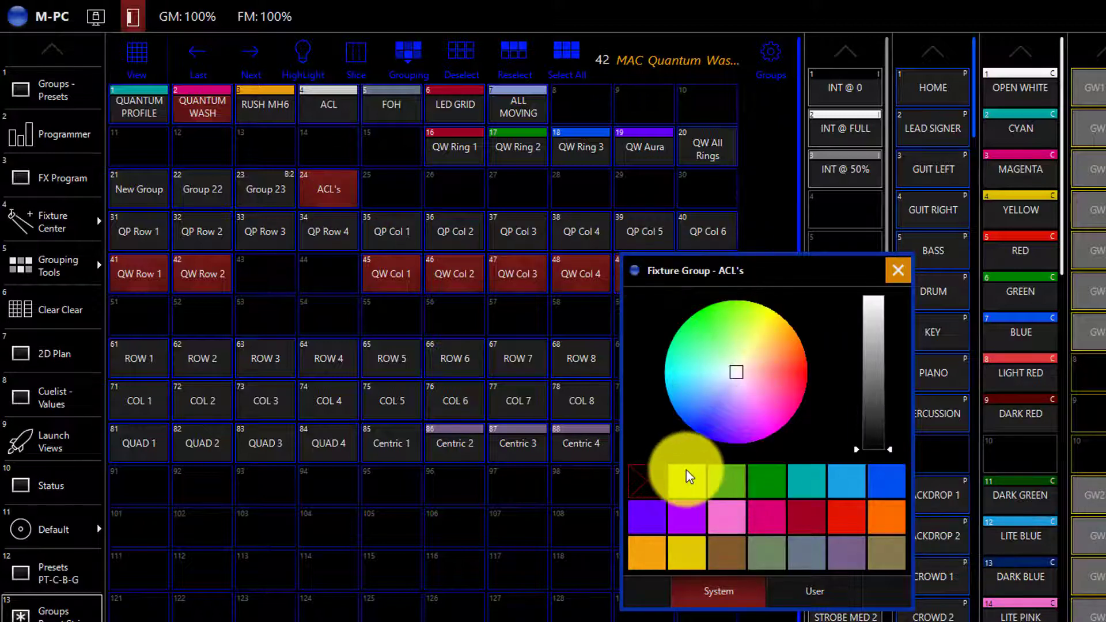
click(766, 481)
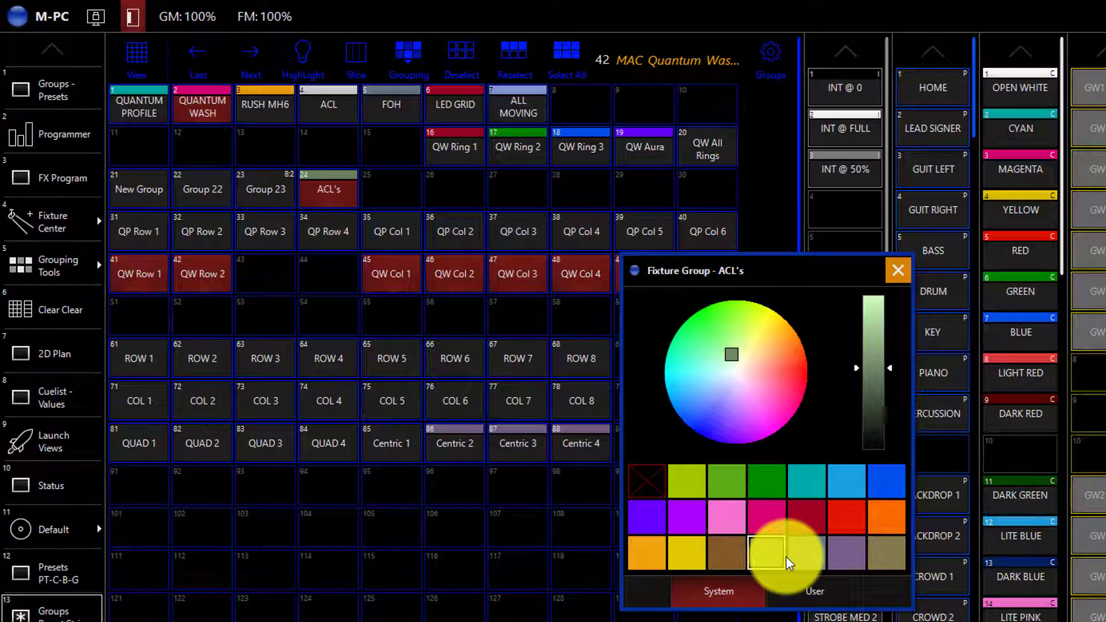
click(813, 591)
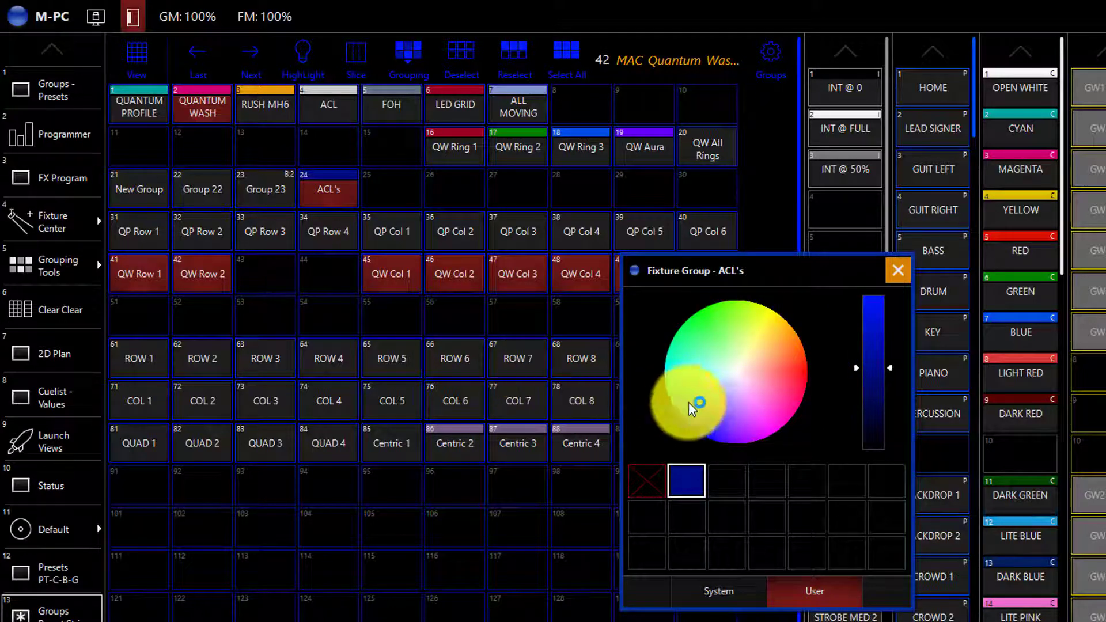
drag(698, 408, 718, 421)
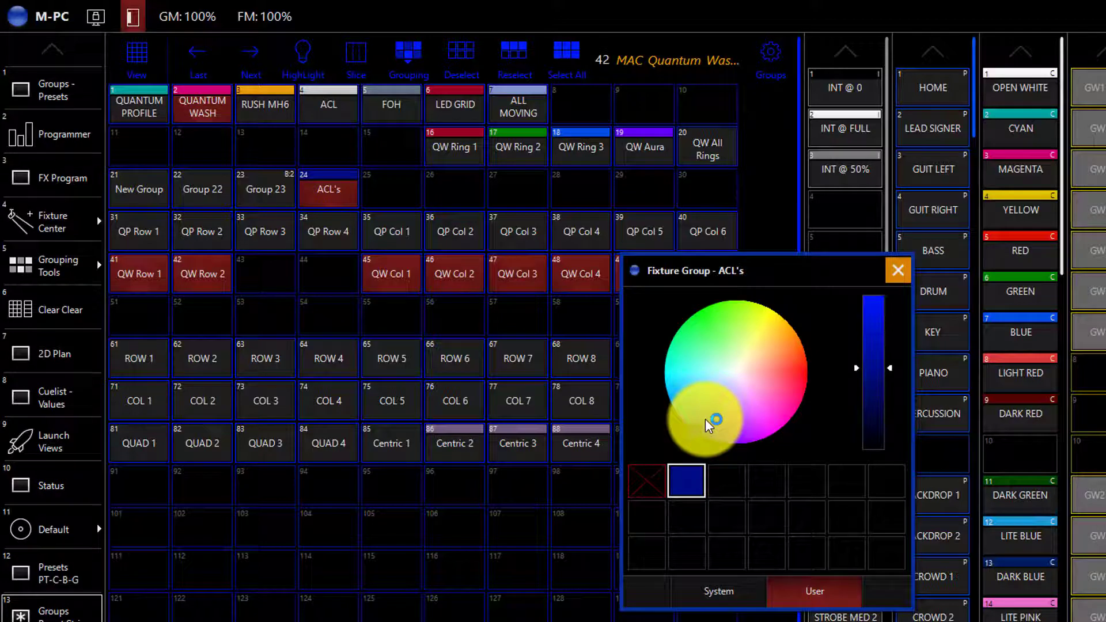